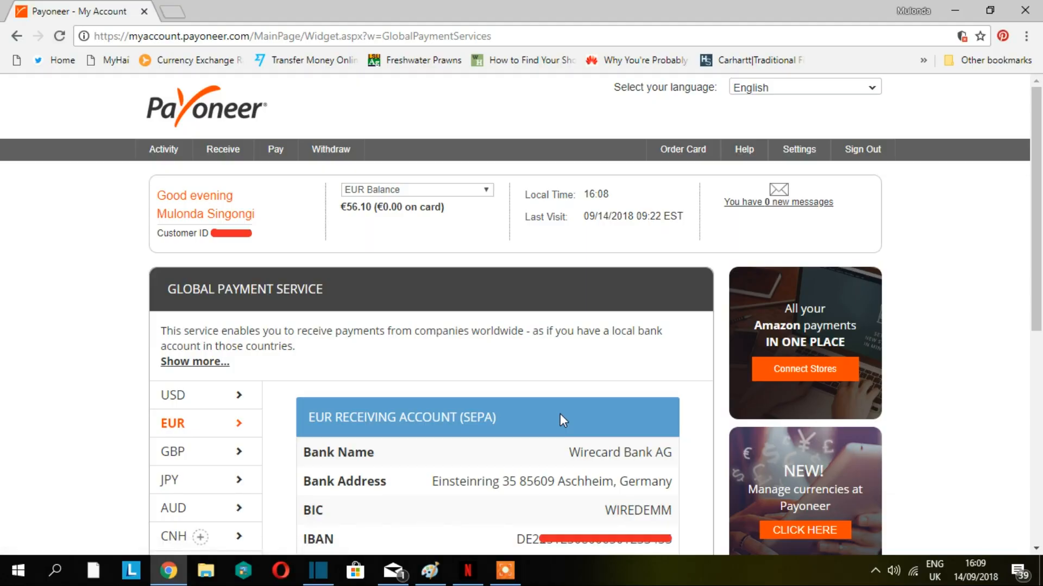
pyautogui.moveTo(115, 106)
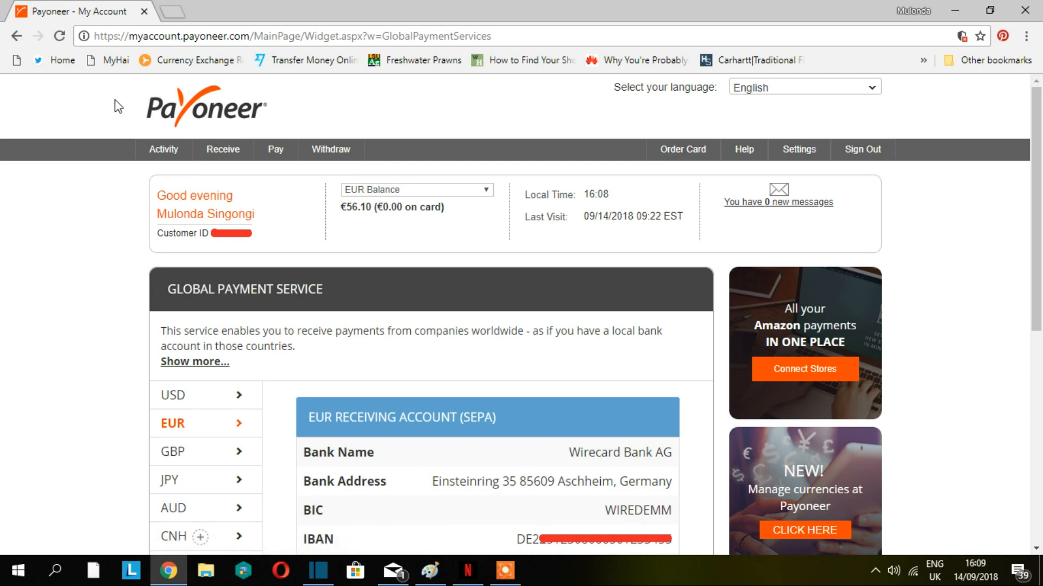
pyautogui.moveTo(188, 404)
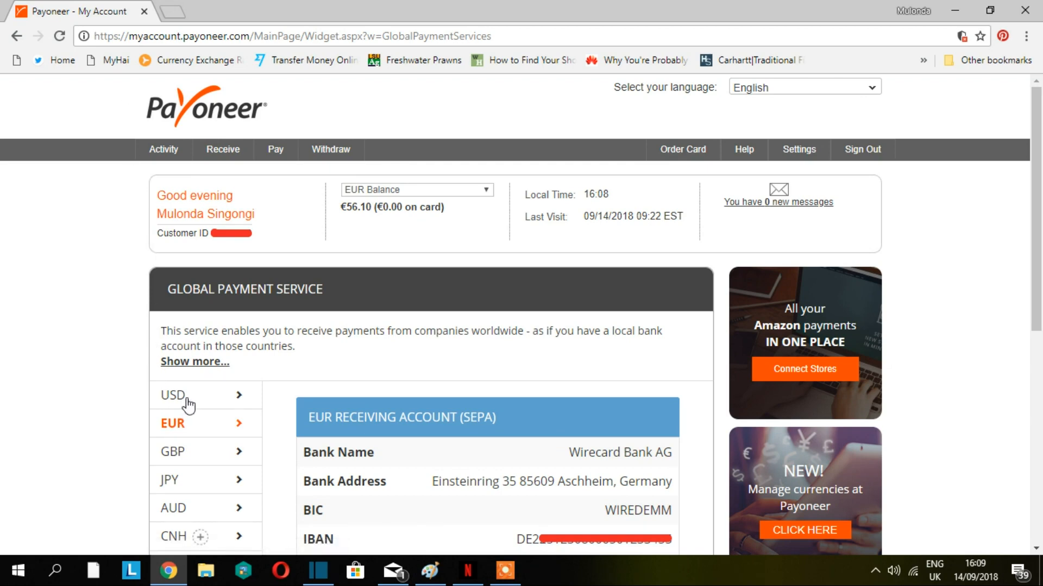
pyautogui.moveTo(182, 452)
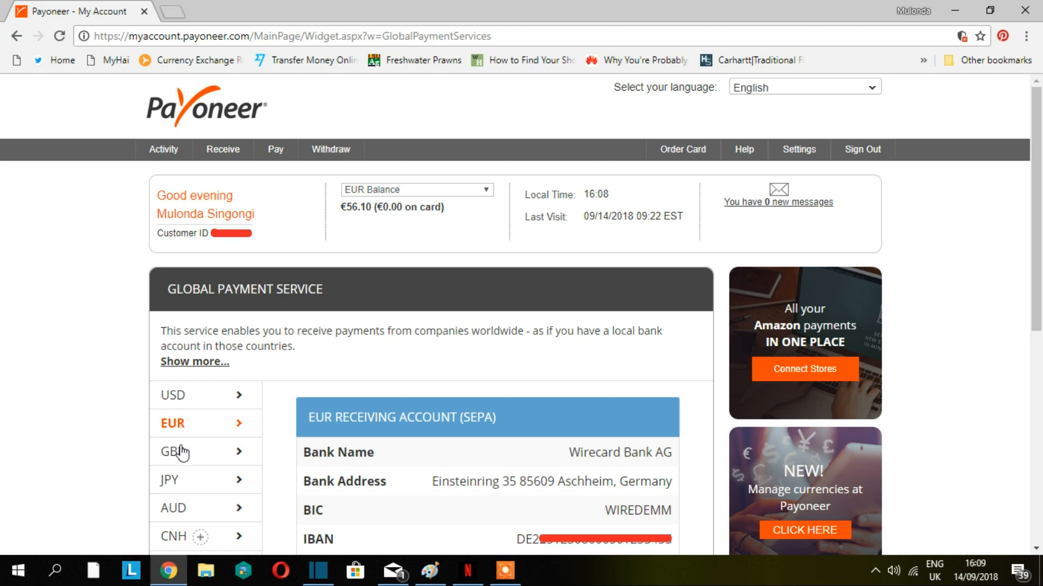
pyautogui.moveTo(197, 488)
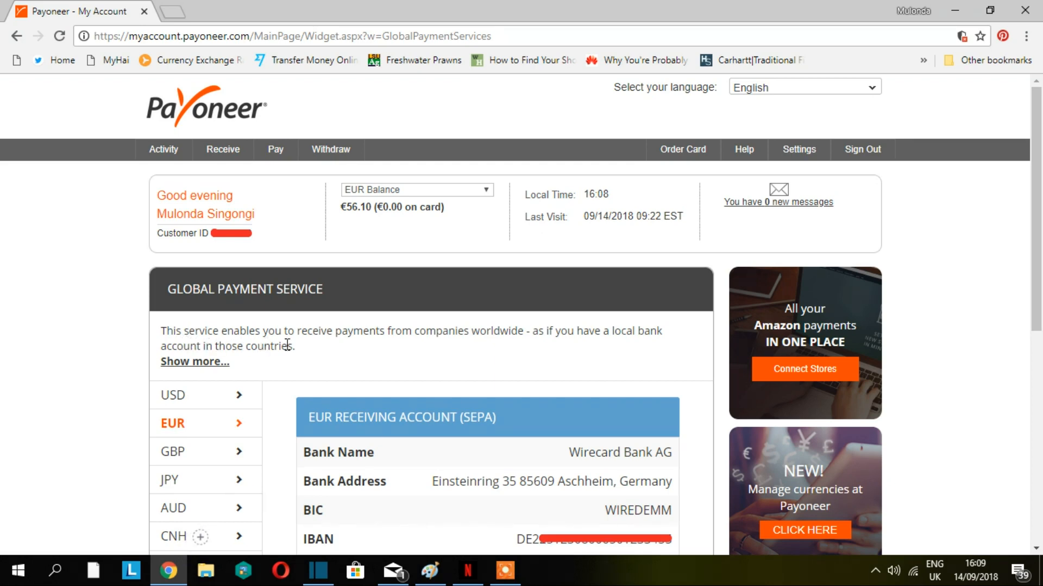
pyautogui.moveTo(490, 351)
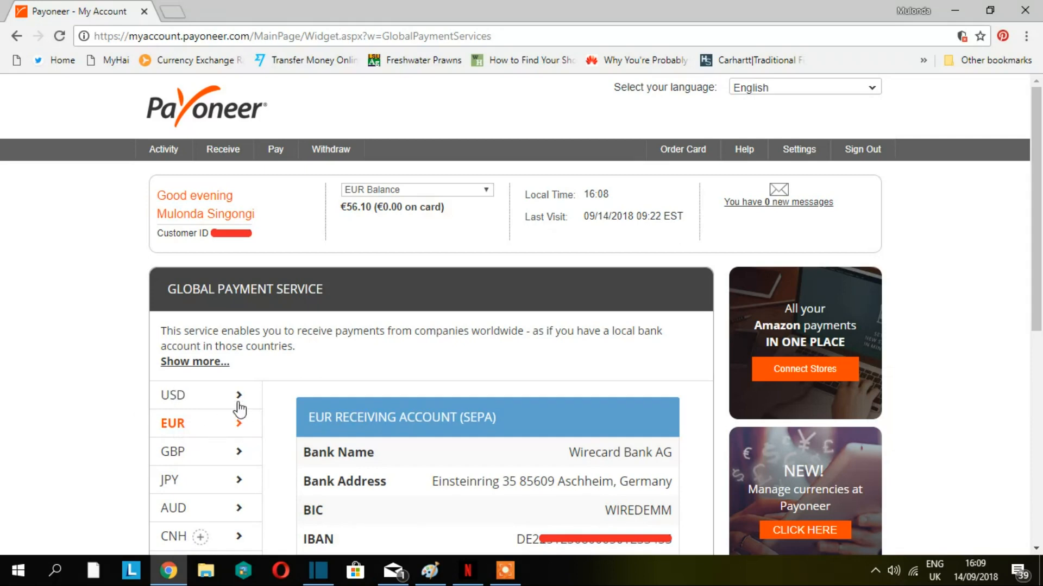
pyautogui.moveTo(152, 279)
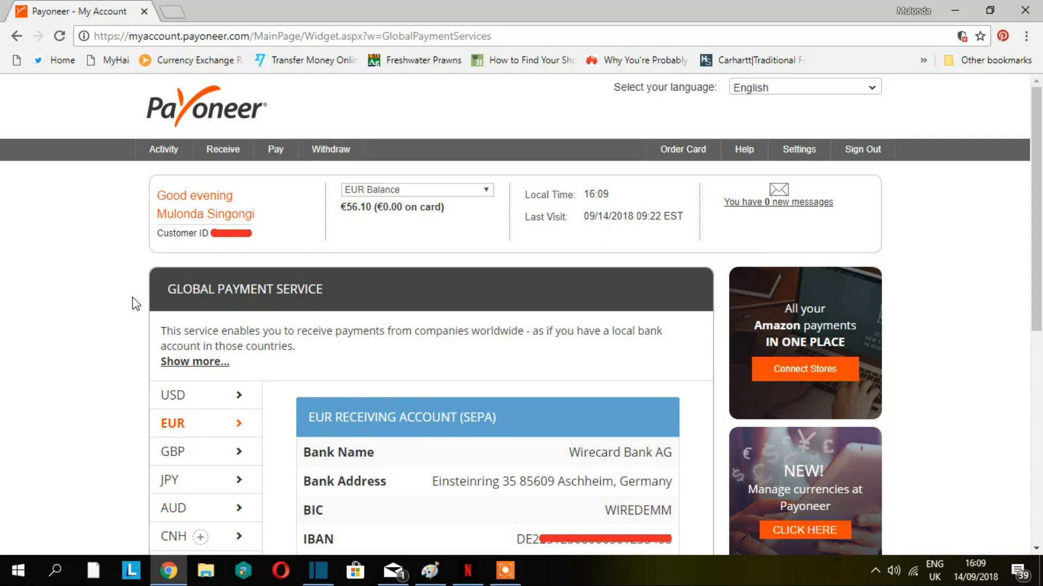
pyautogui.moveTo(91, 303)
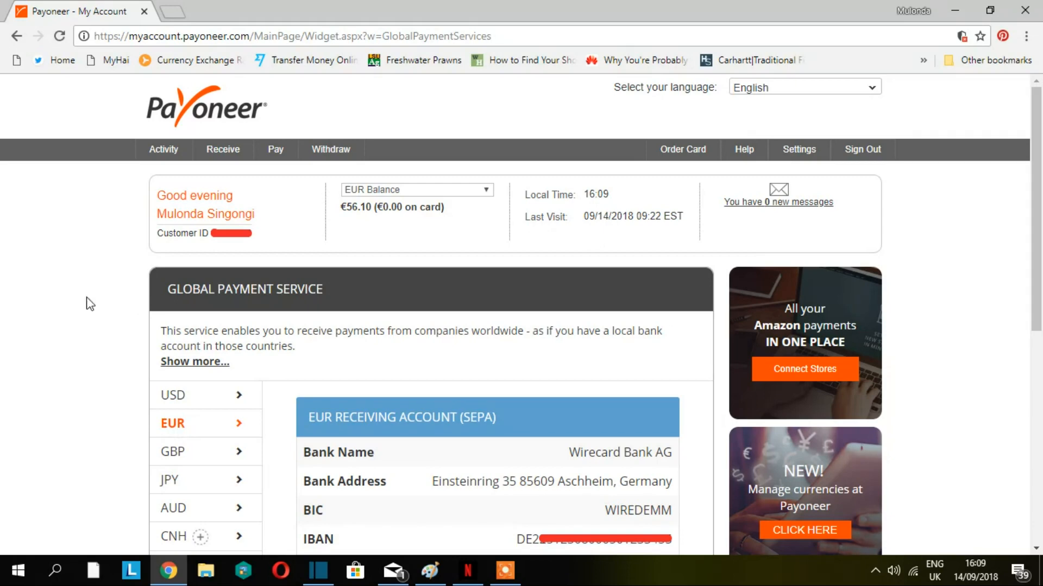
pyautogui.moveTo(376, 222)
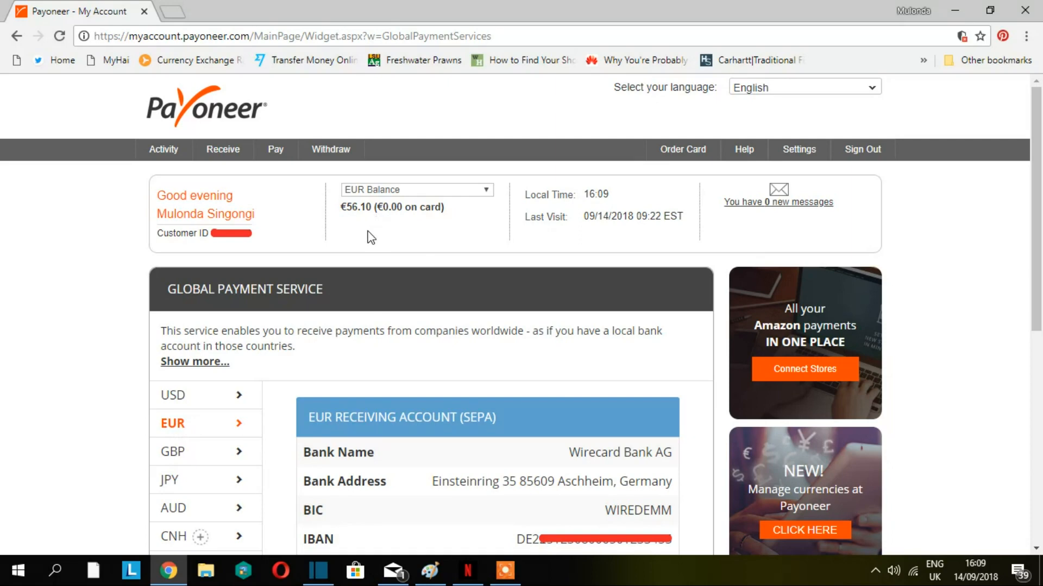
pyautogui.moveTo(366, 238)
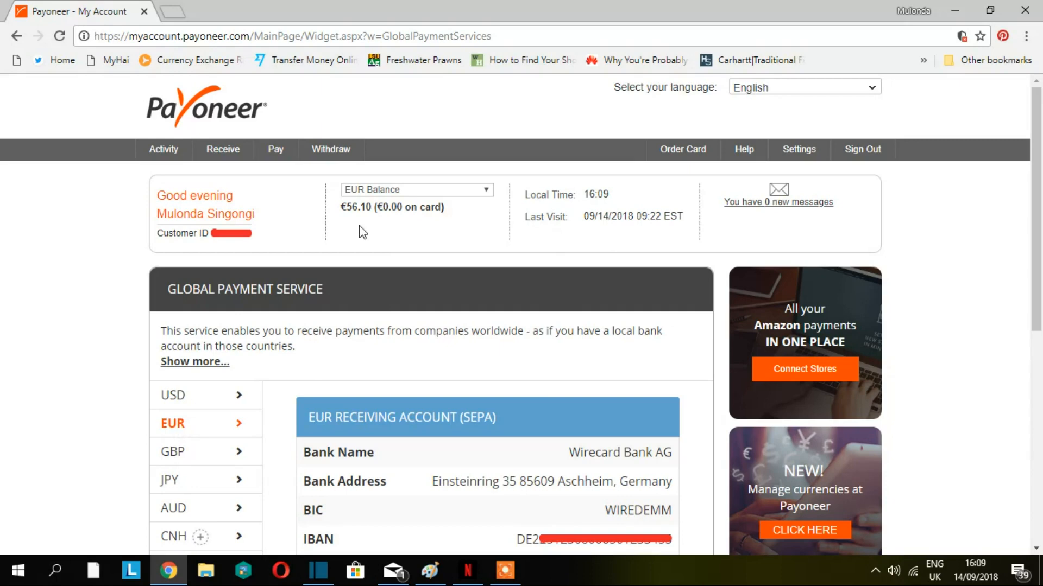
pyautogui.moveTo(266, 385)
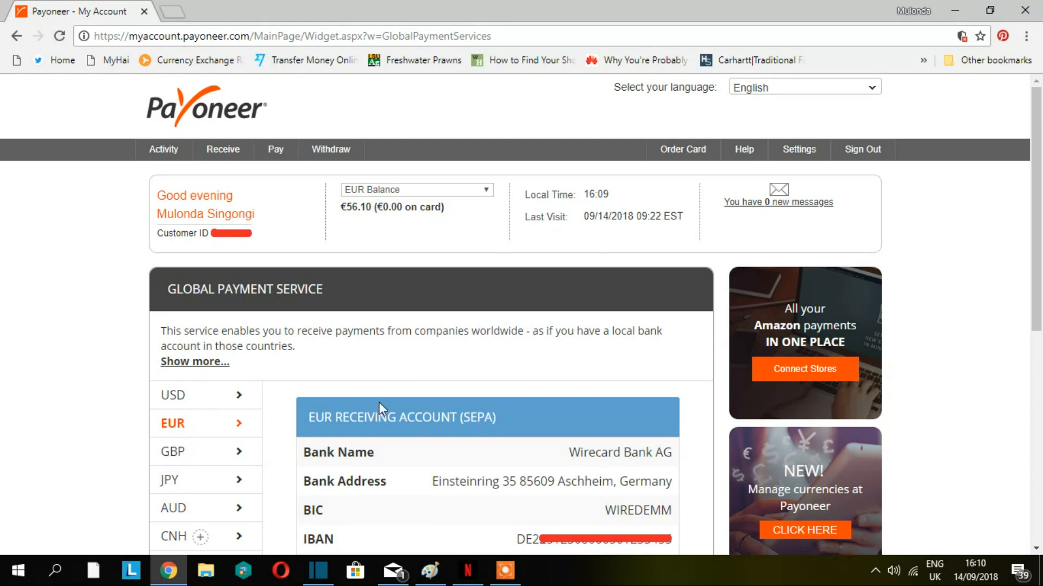
pyautogui.moveTo(214, 421)
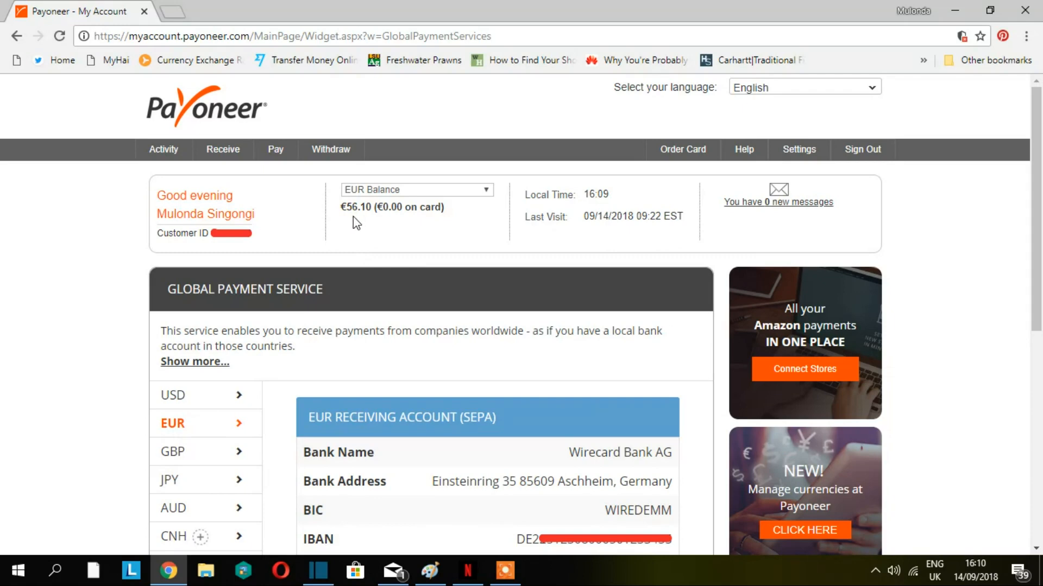
pyautogui.moveTo(364, 229)
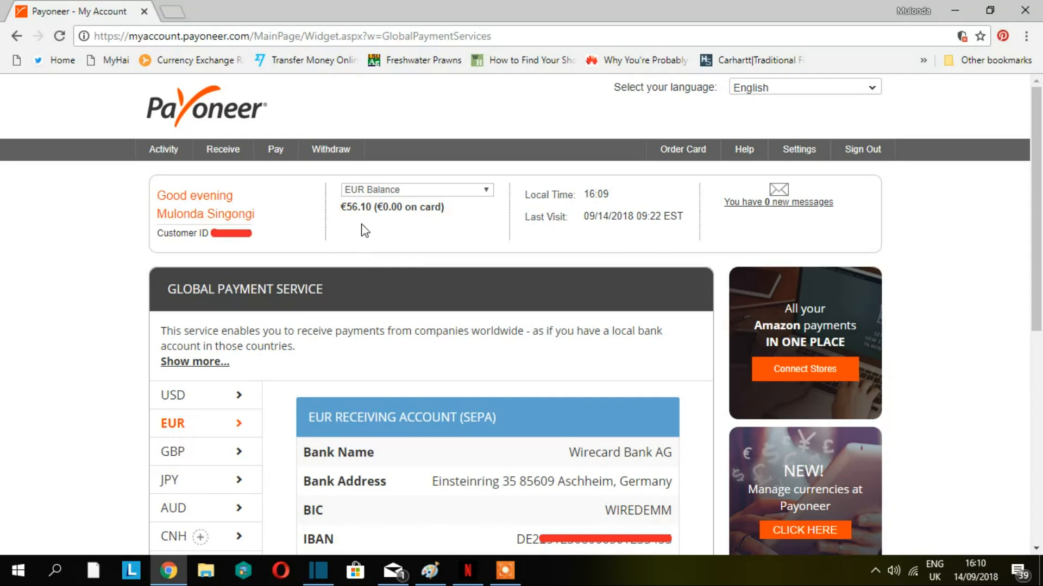
# Reach the Manage Currencies balance-transfer form from the Activity menu
pyautogui.click(163, 149)
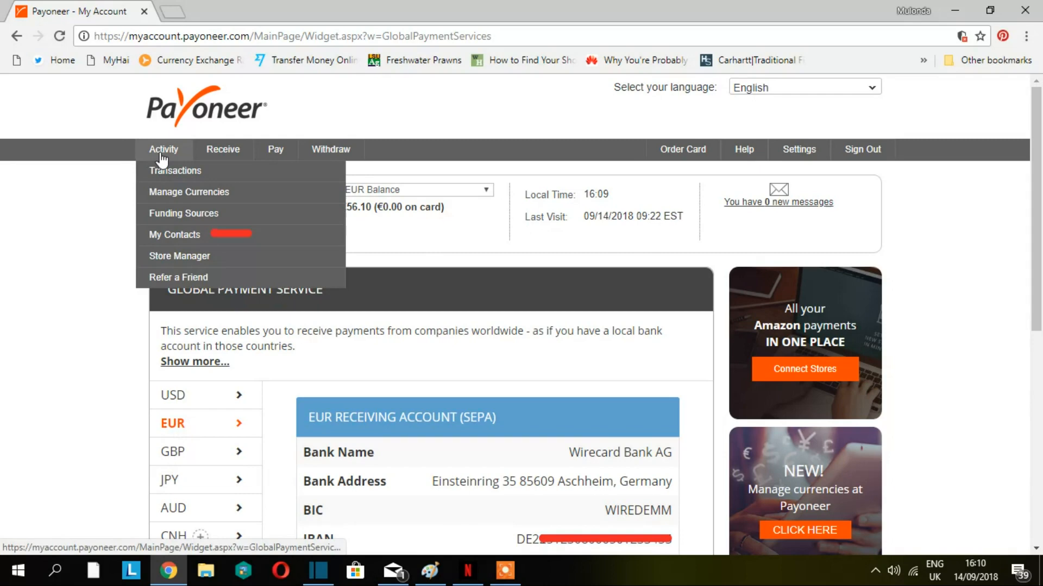
pyautogui.moveTo(189, 201)
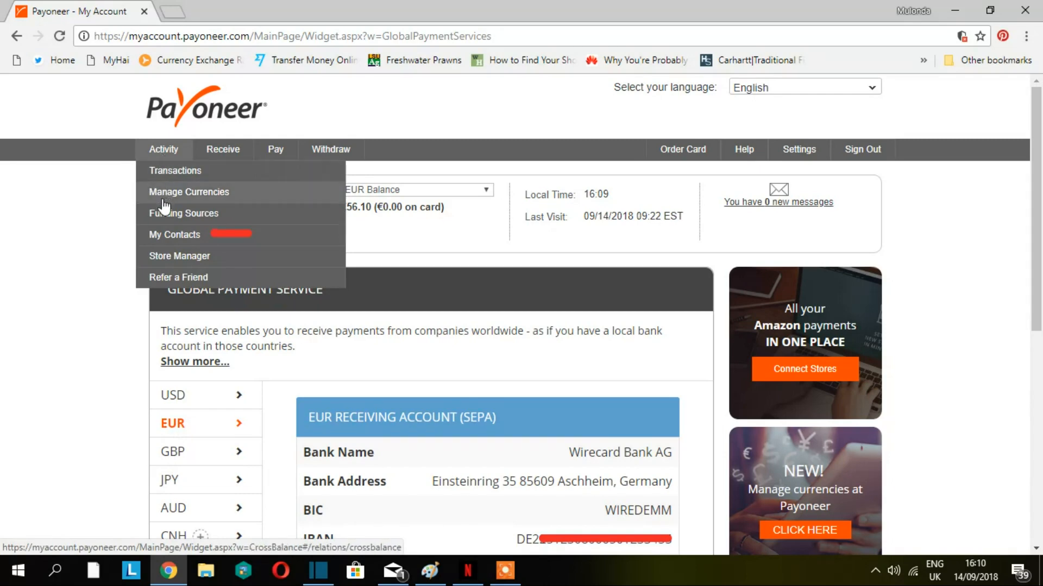
pyautogui.click(188, 192)
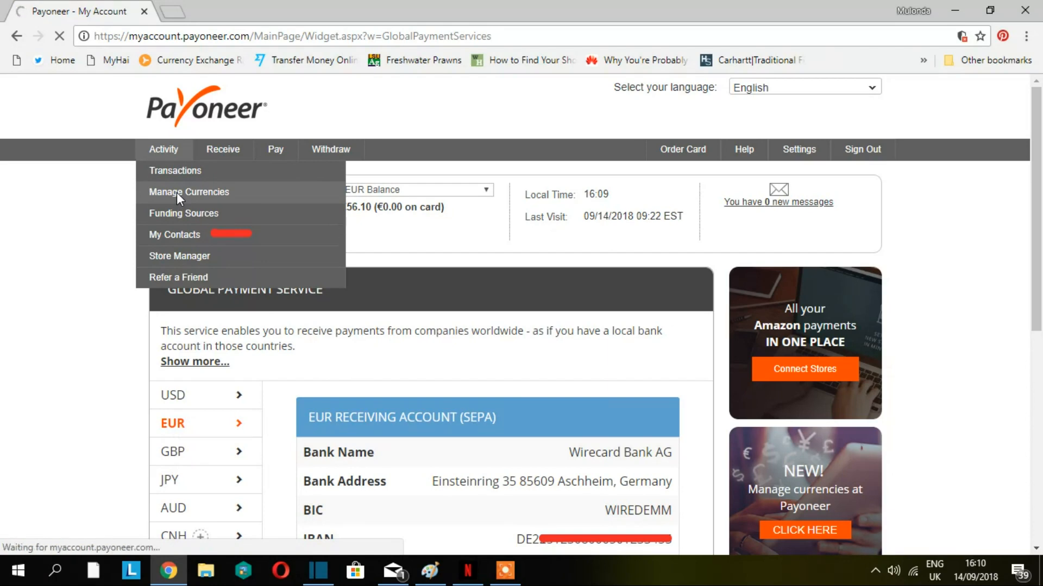
pyautogui.click(187, 192)
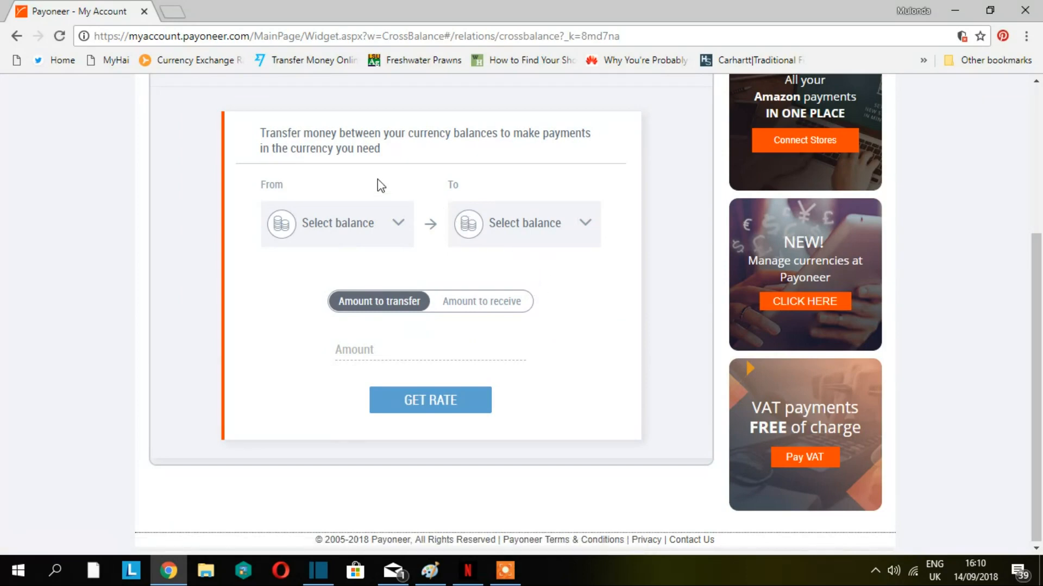
pyautogui.moveTo(347, 209)
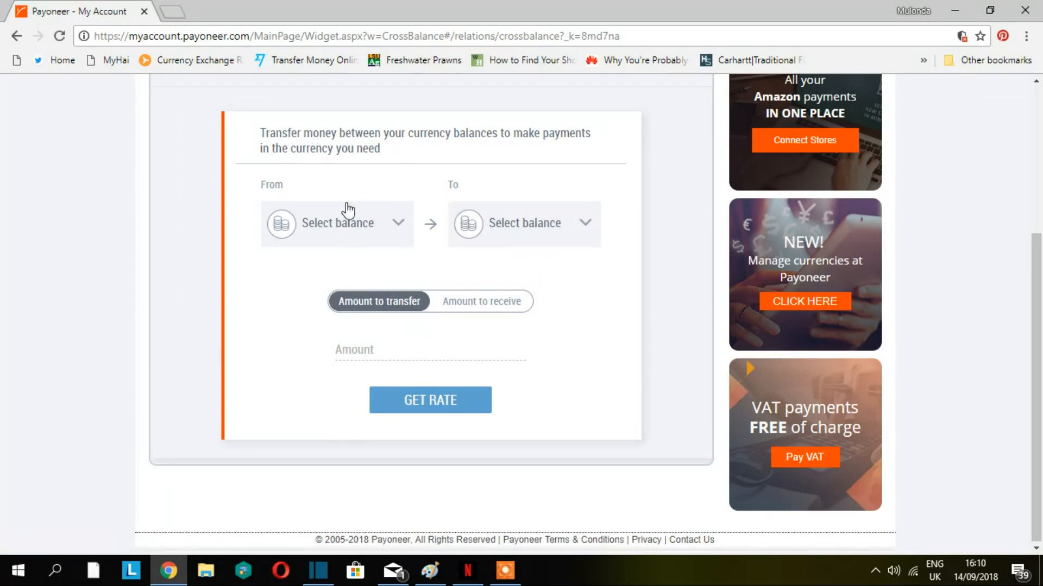
# Choose the EUR balance as source and USD card XXXX-1141 as destination
pyautogui.click(337, 223)
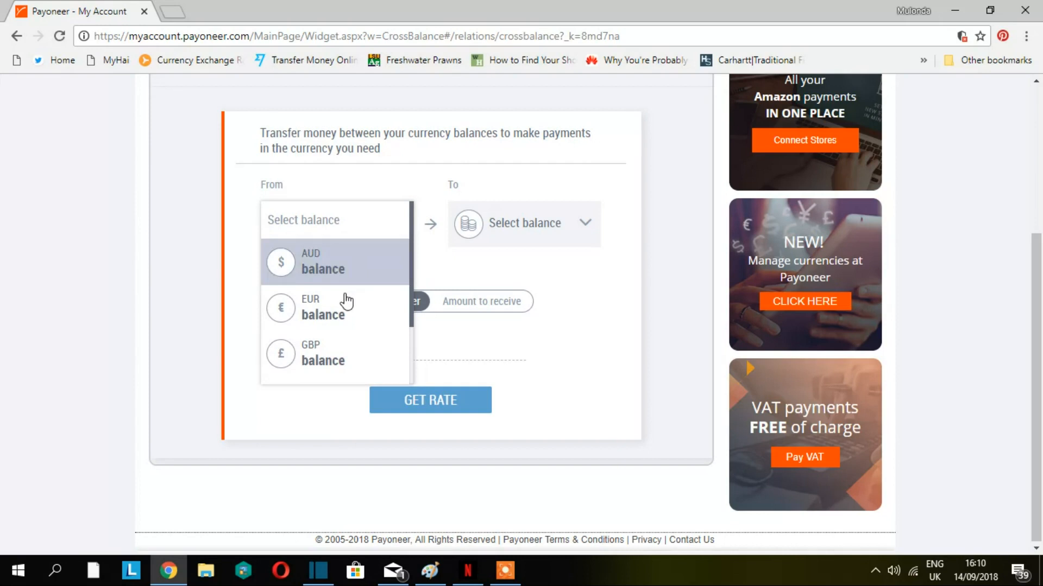
pyautogui.click(322, 307)
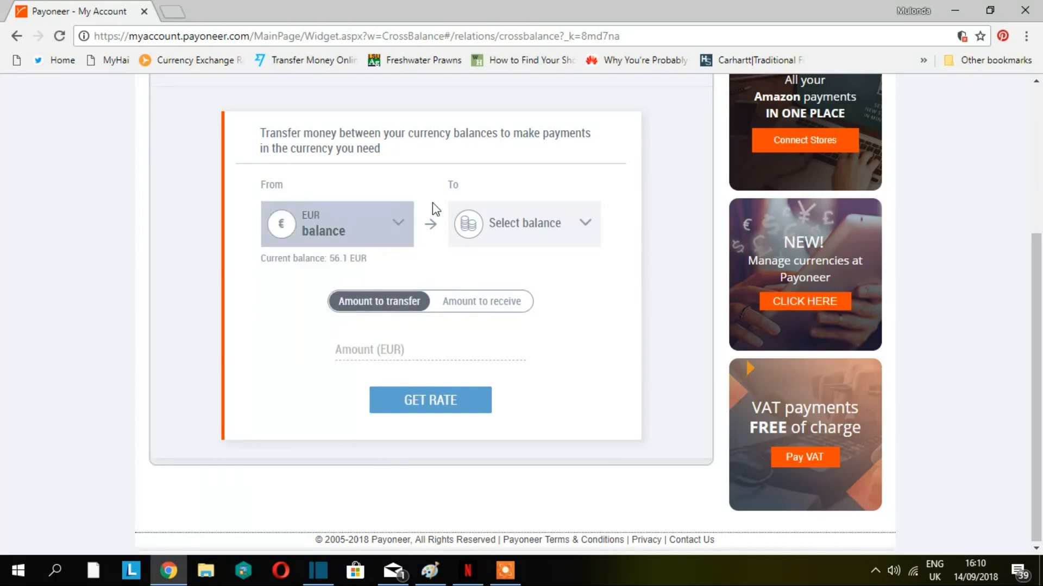
pyautogui.click(523, 223)
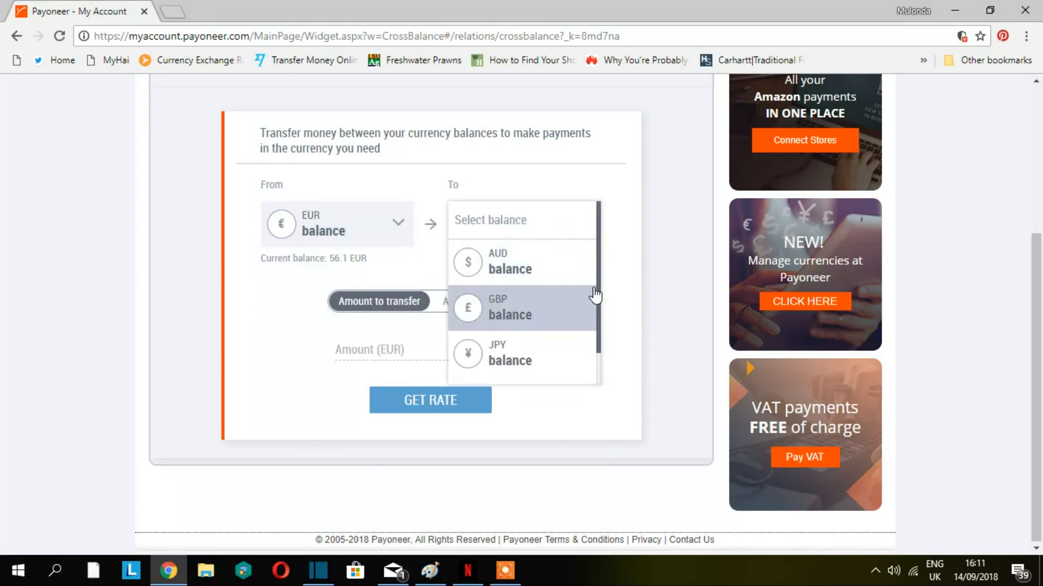
pyautogui.scroll(-3)
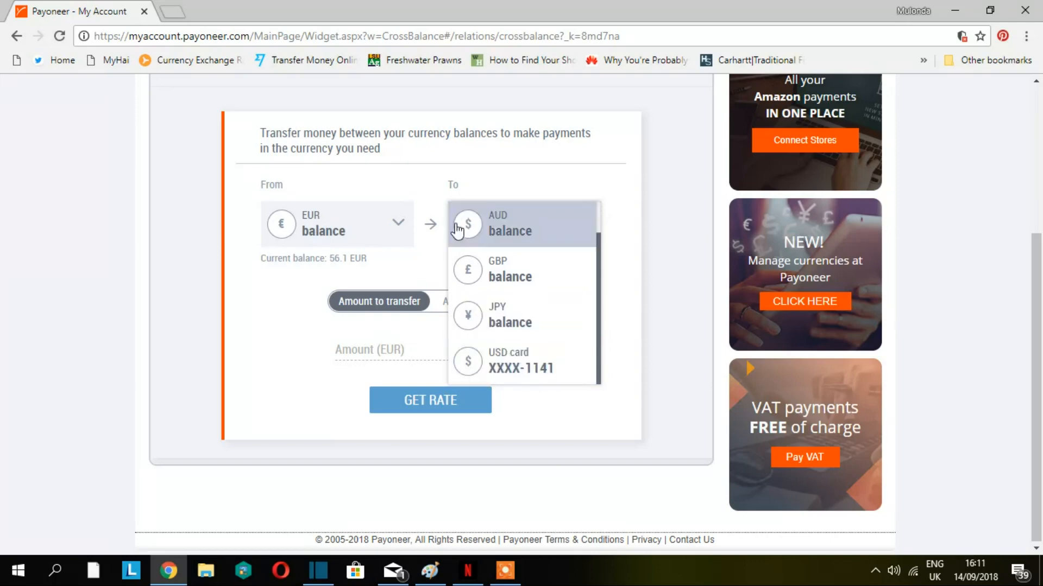
pyautogui.moveTo(510, 364)
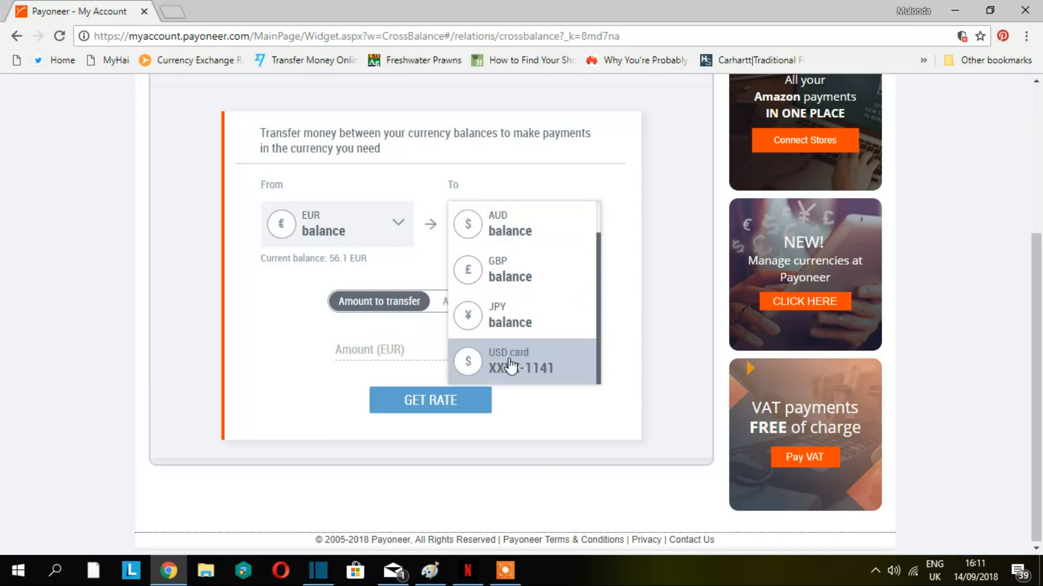
pyautogui.moveTo(544, 374)
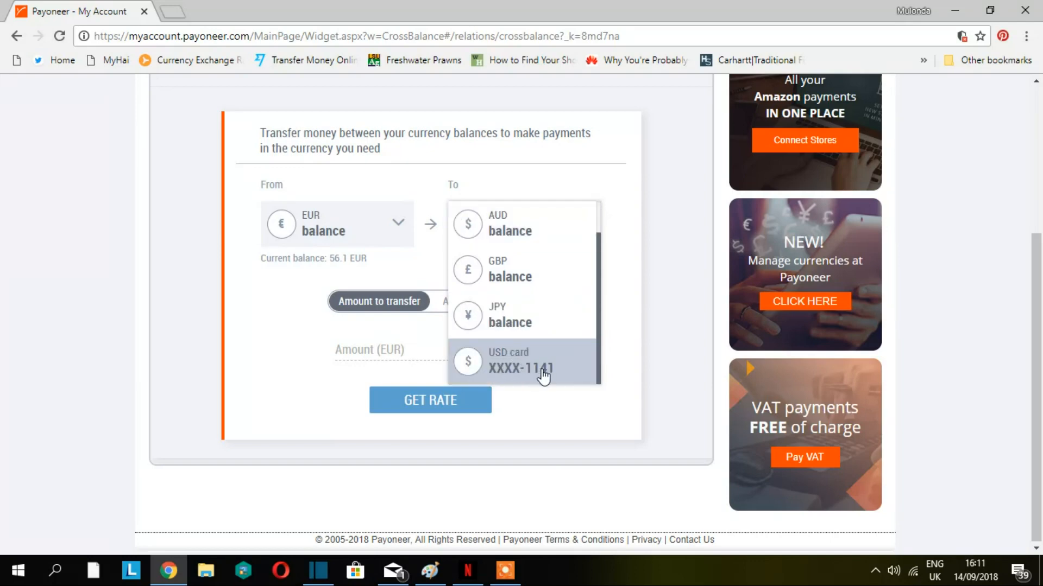
pyautogui.click(543, 366)
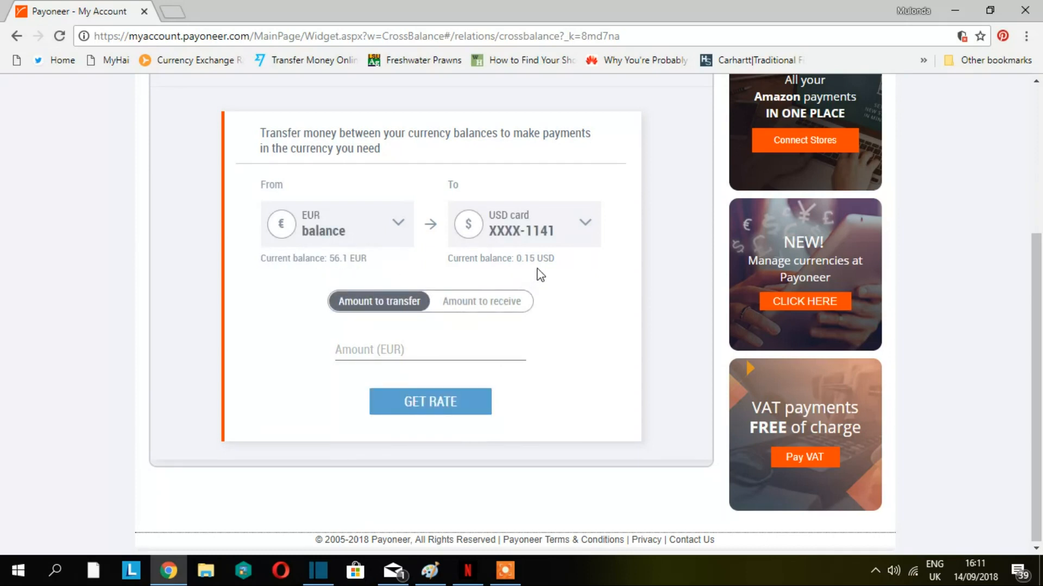
pyautogui.moveTo(462, 306)
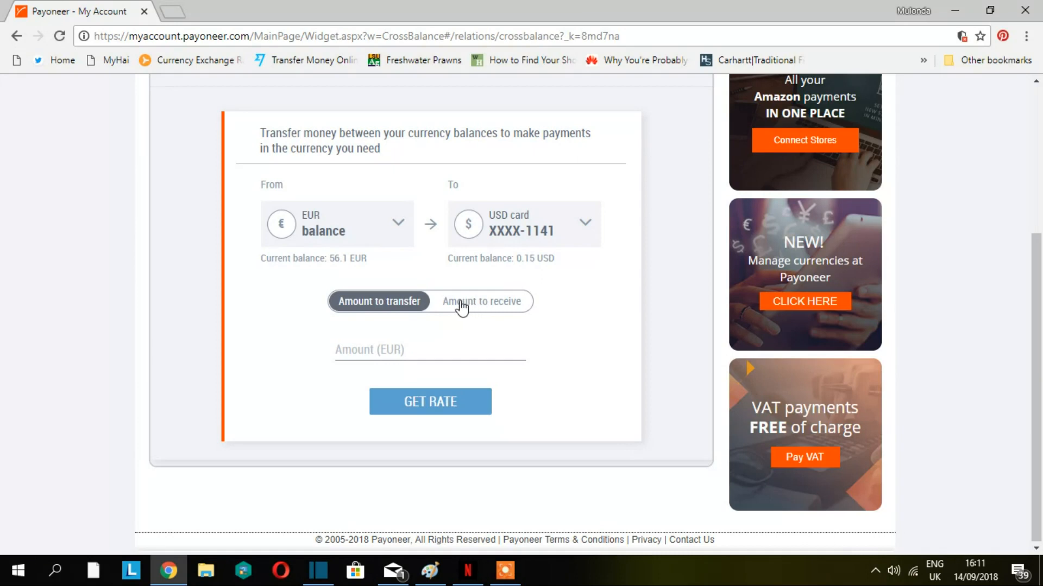
# Enter 56.1 EUR as the amount to transfer and get the rate quote of 65.11 USD
pyautogui.click(481, 300)
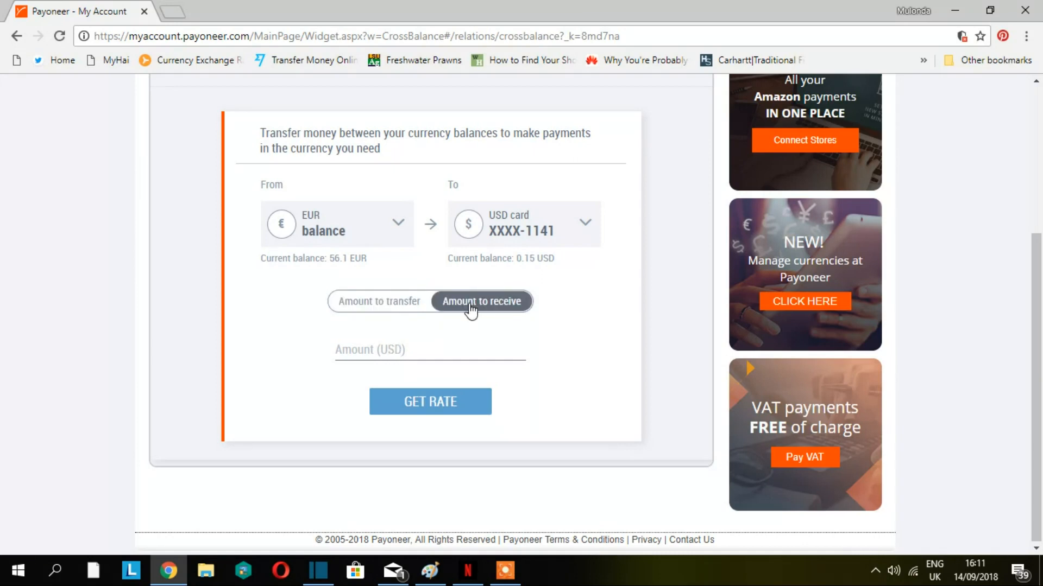
pyautogui.click(378, 301)
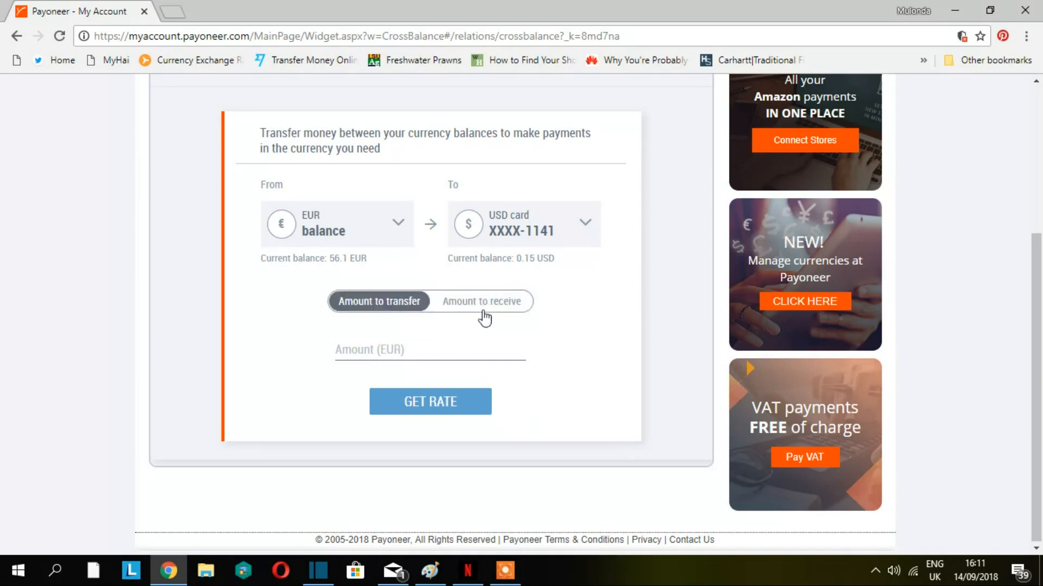
pyautogui.click(430, 349)
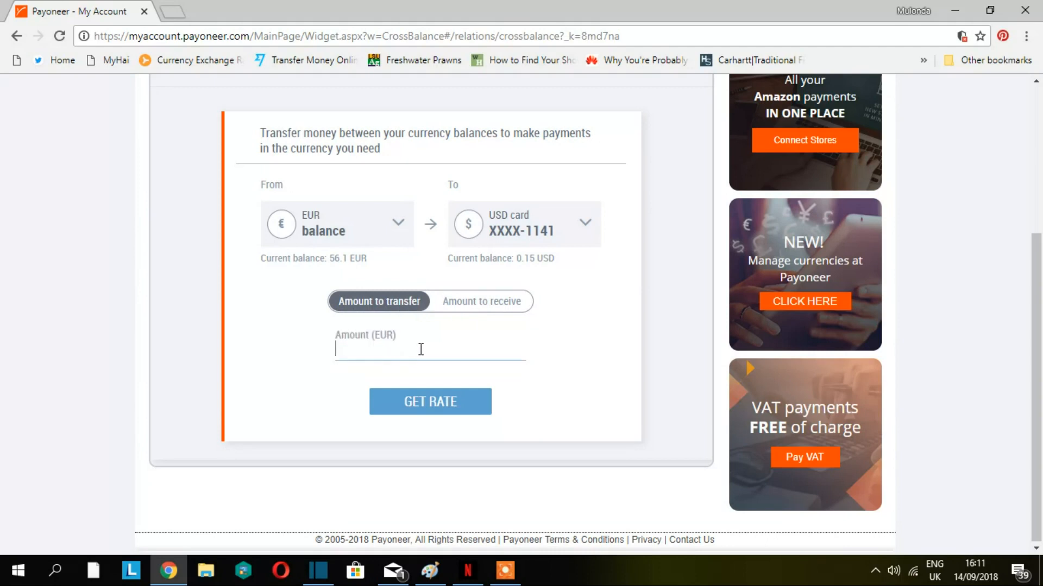
pyautogui.write('56.1')
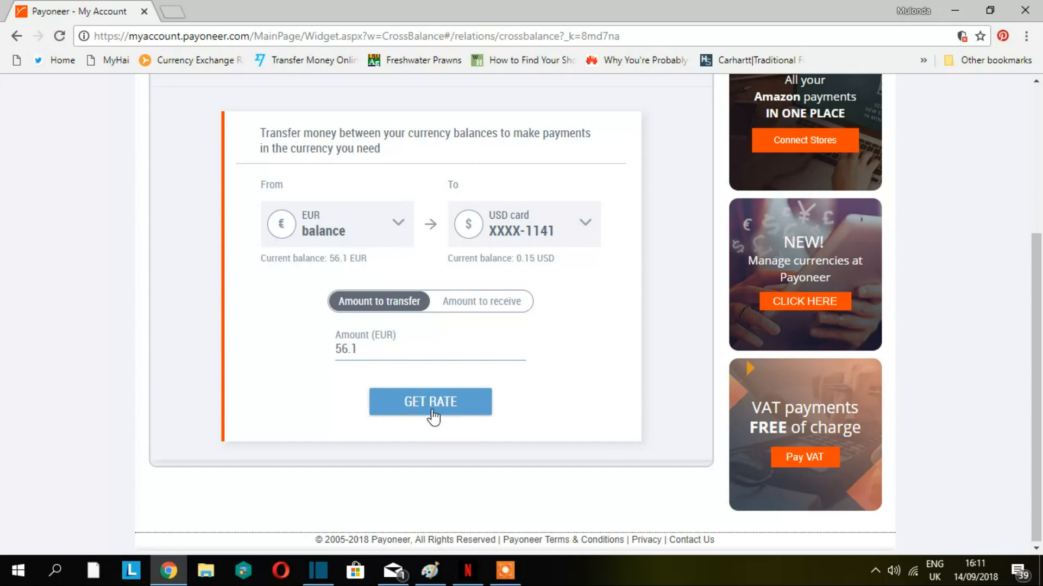
pyautogui.click(430, 401)
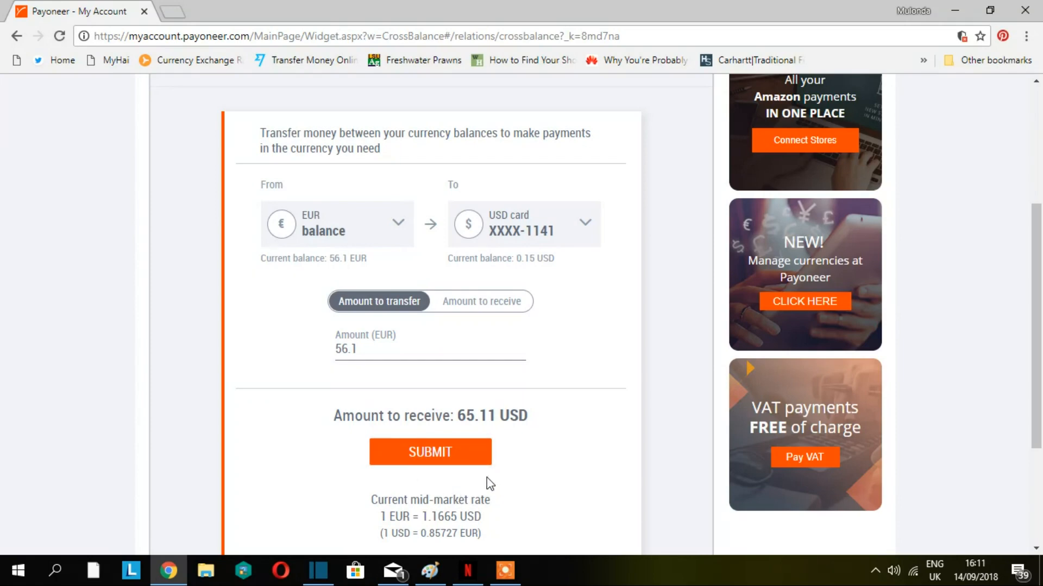
pyautogui.moveTo(502, 434)
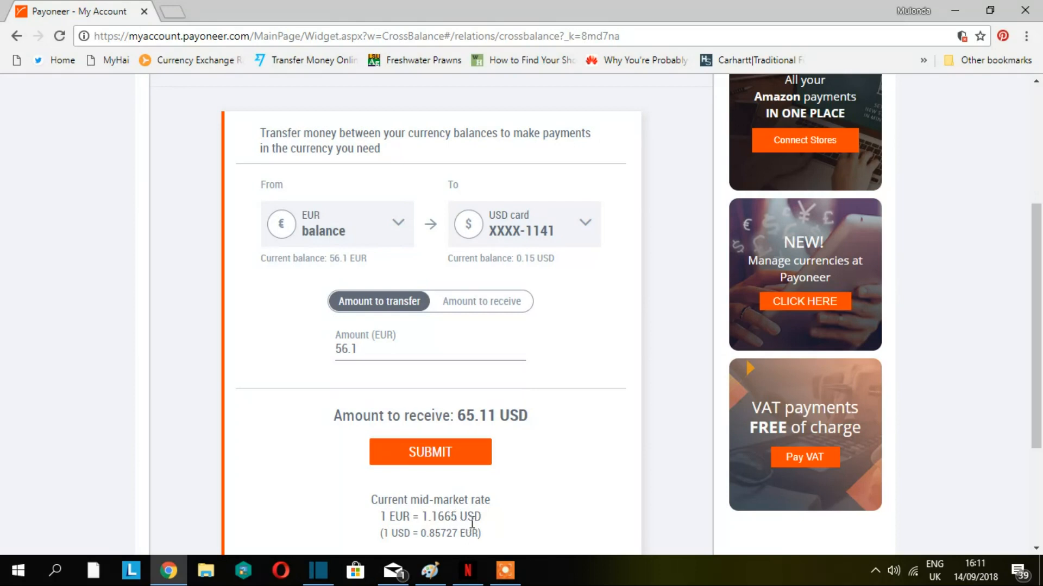
pyautogui.moveTo(485, 528)
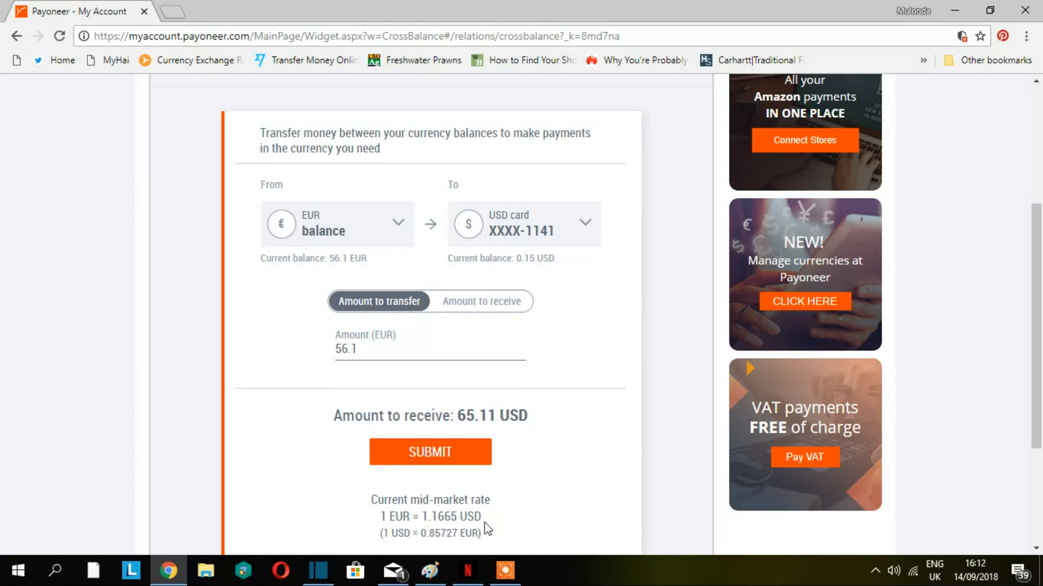
pyautogui.moveTo(464, 507)
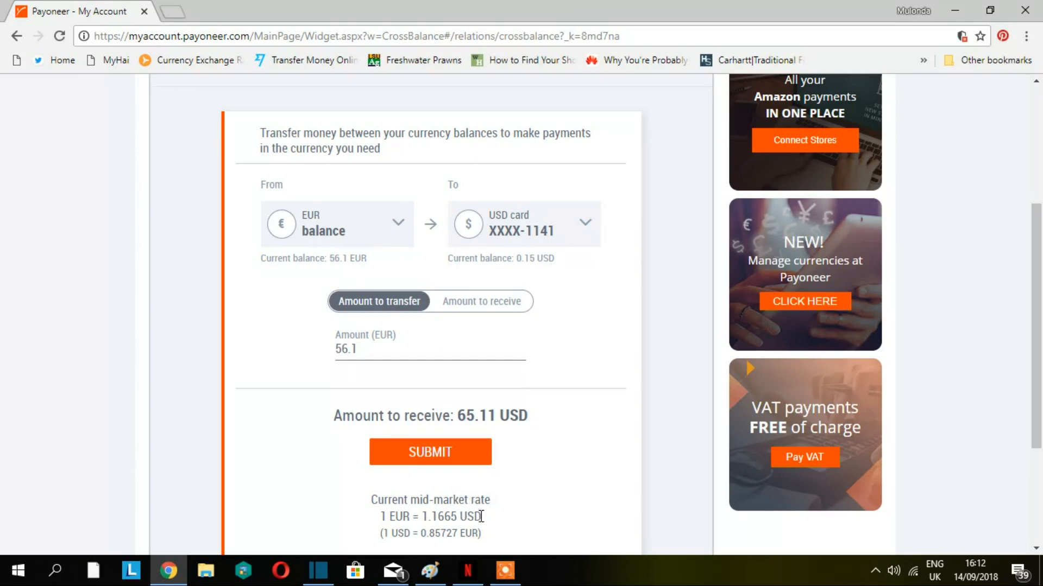
pyautogui.moveTo(470, 441)
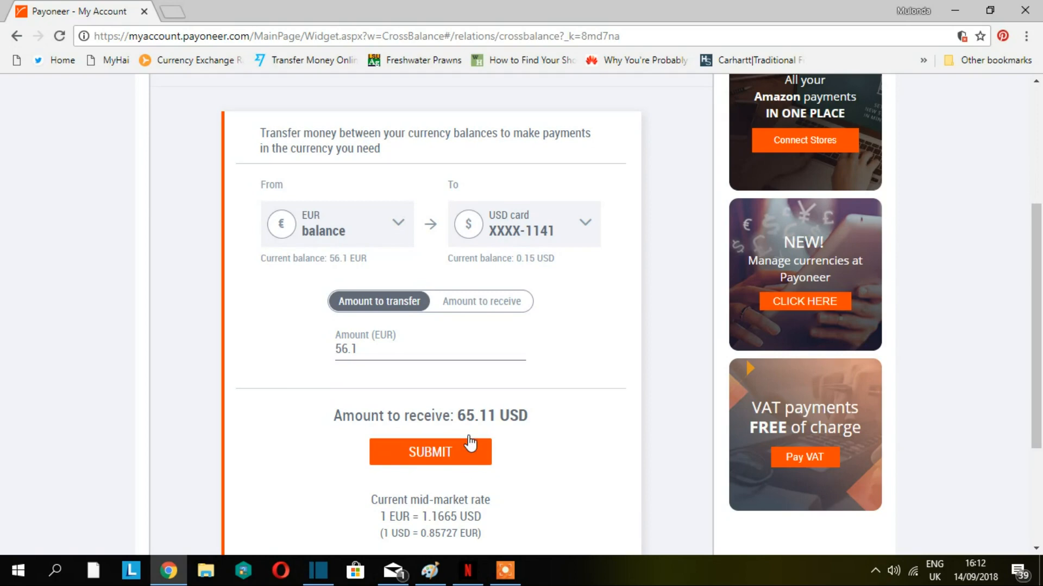
pyautogui.moveTo(384, 369)
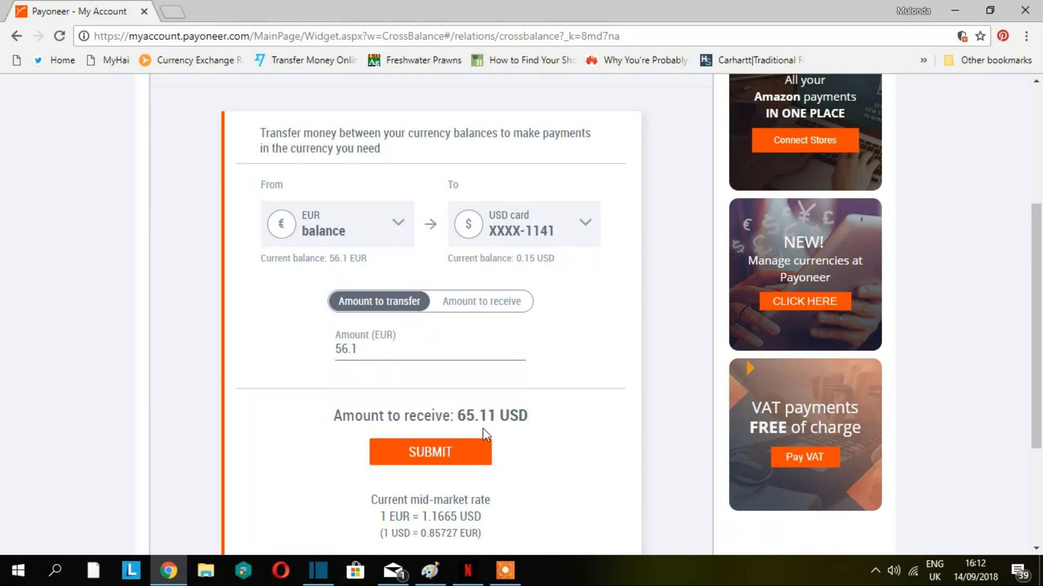
pyautogui.scroll(-3)
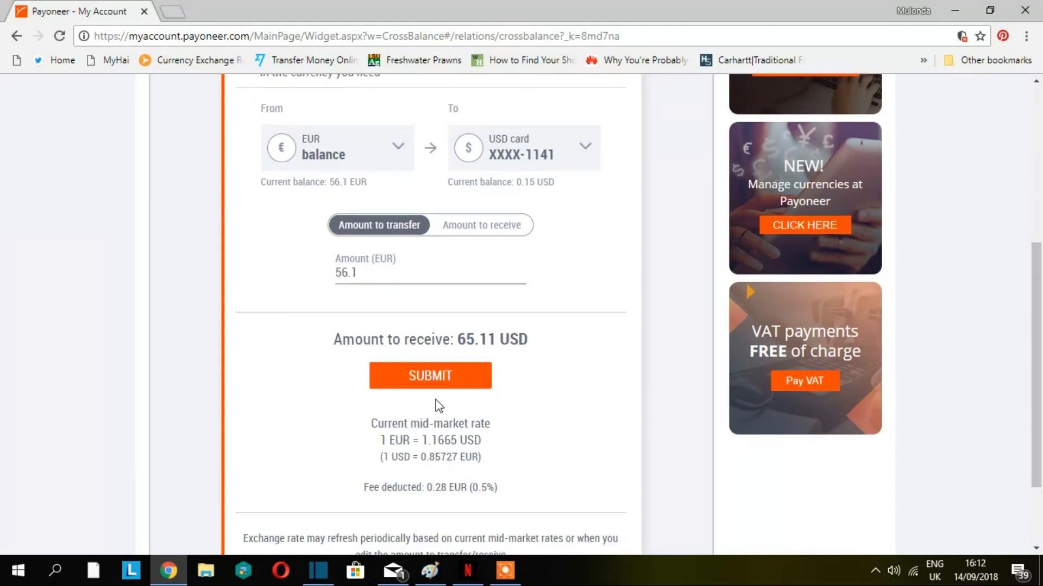
pyautogui.click(430, 375)
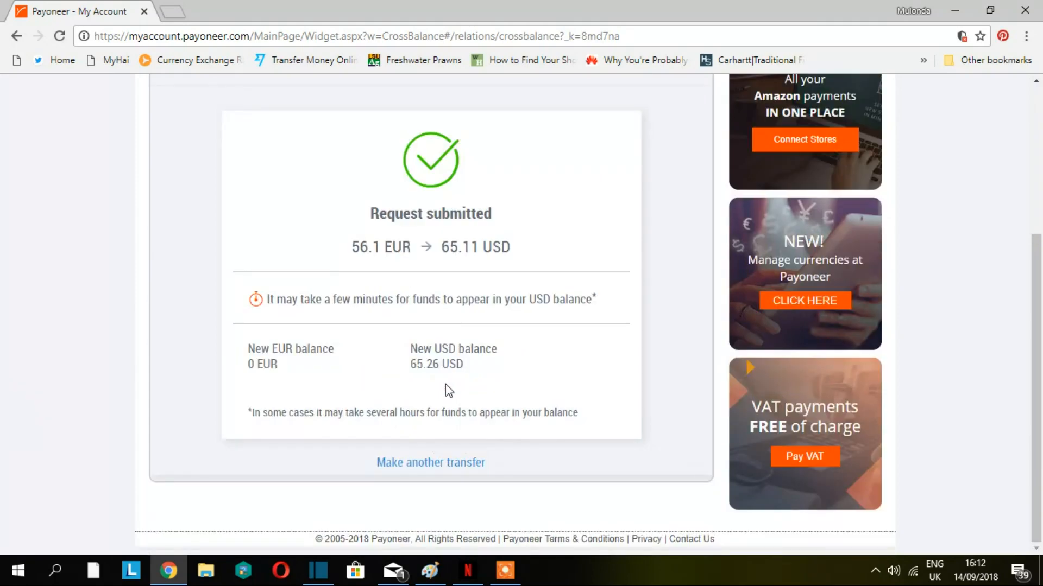
pyautogui.moveTo(432, 393)
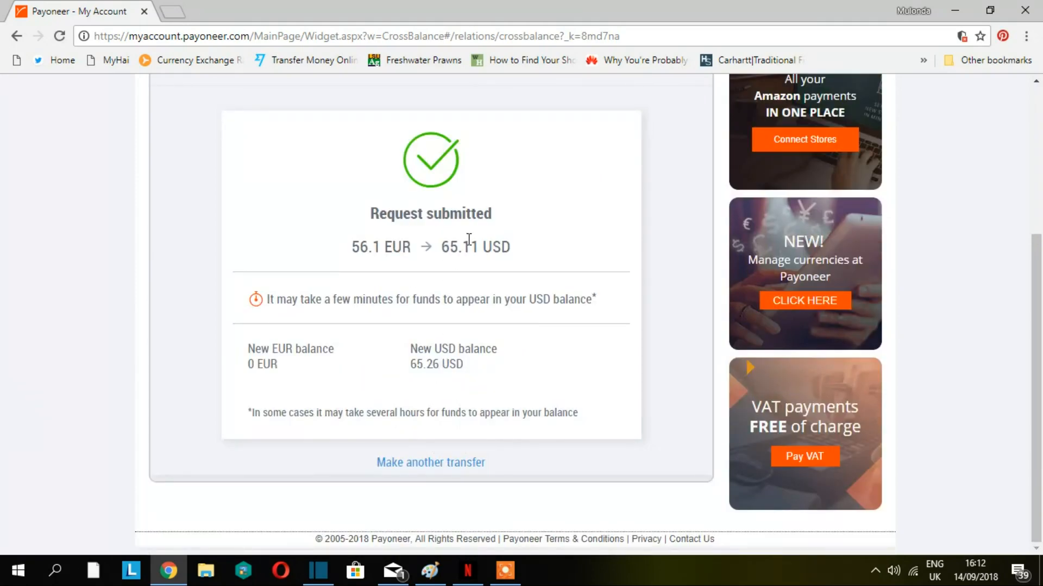
pyautogui.moveTo(364, 248)
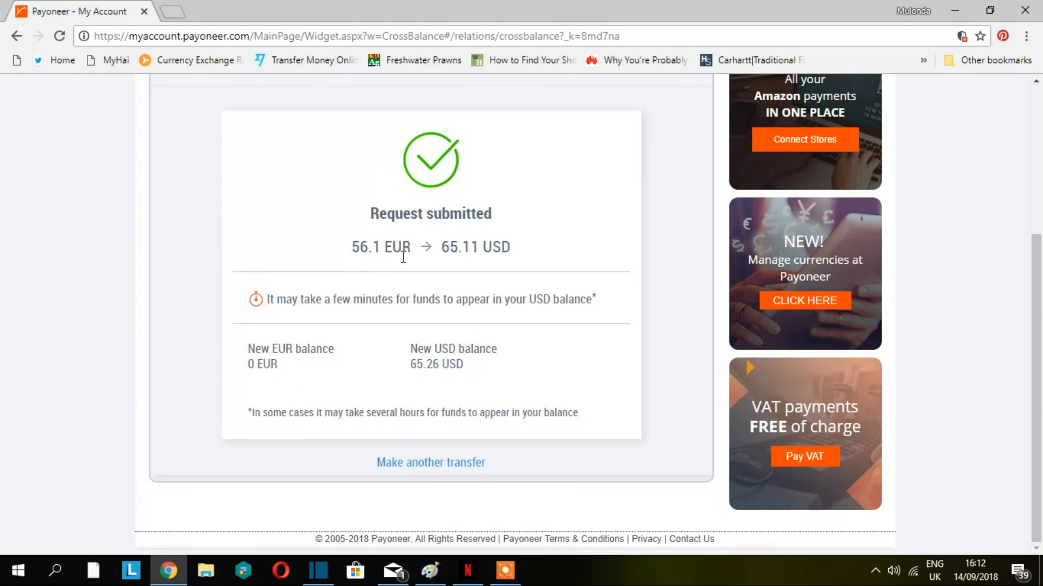
pyautogui.moveTo(476, 265)
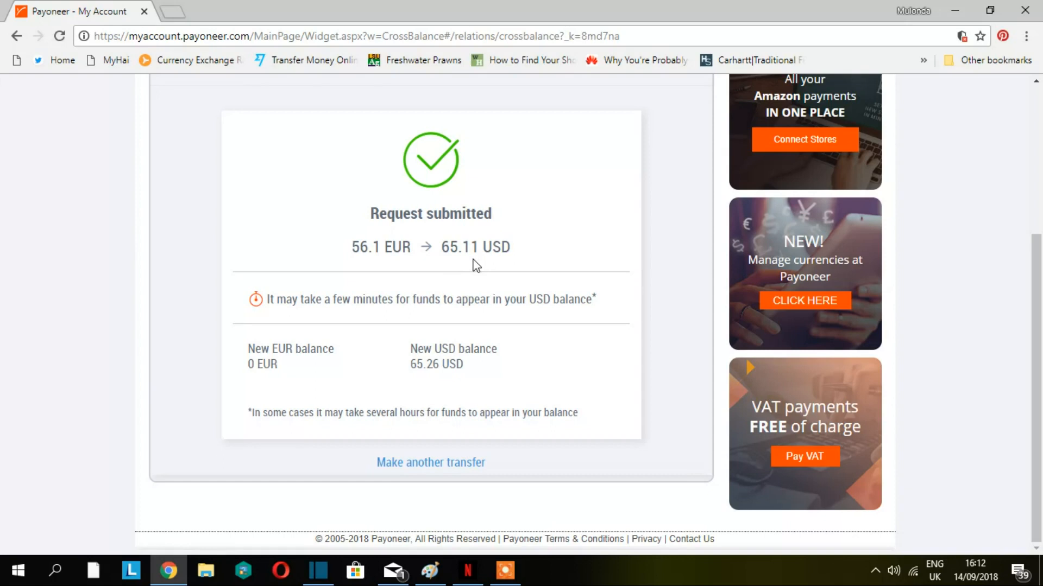
pyautogui.moveTo(484, 266)
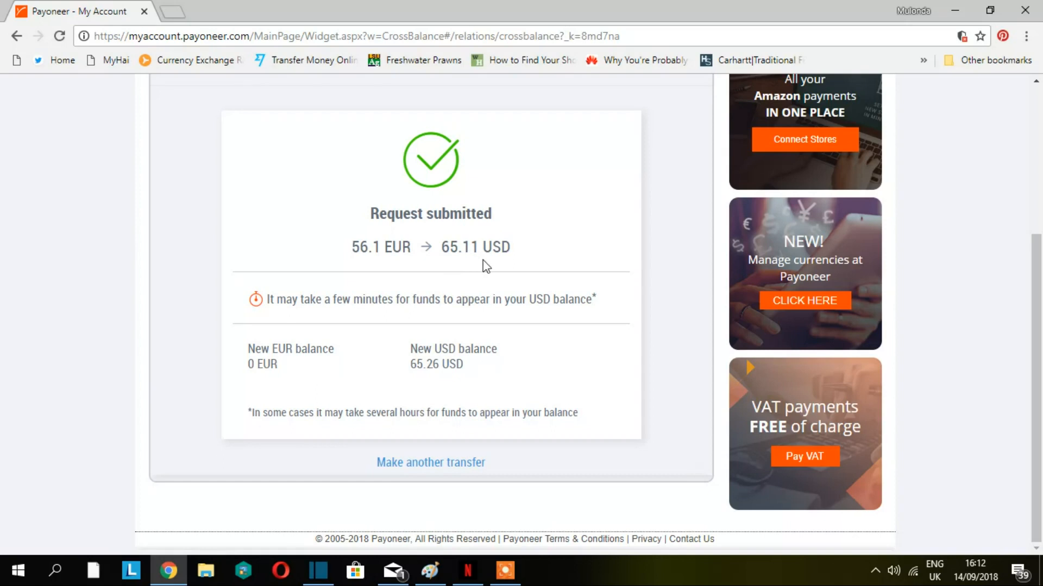
pyautogui.moveTo(447, 318)
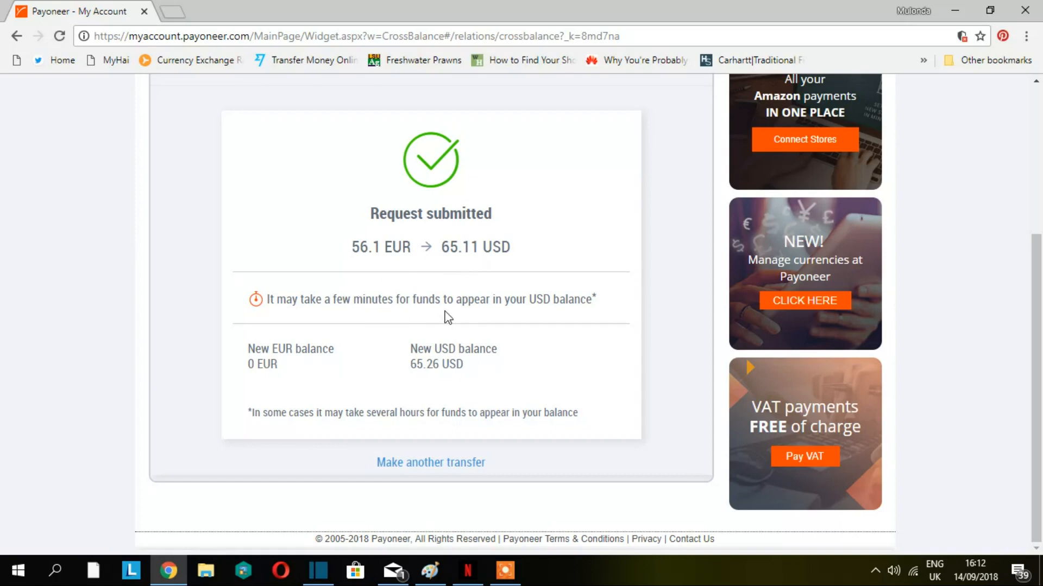